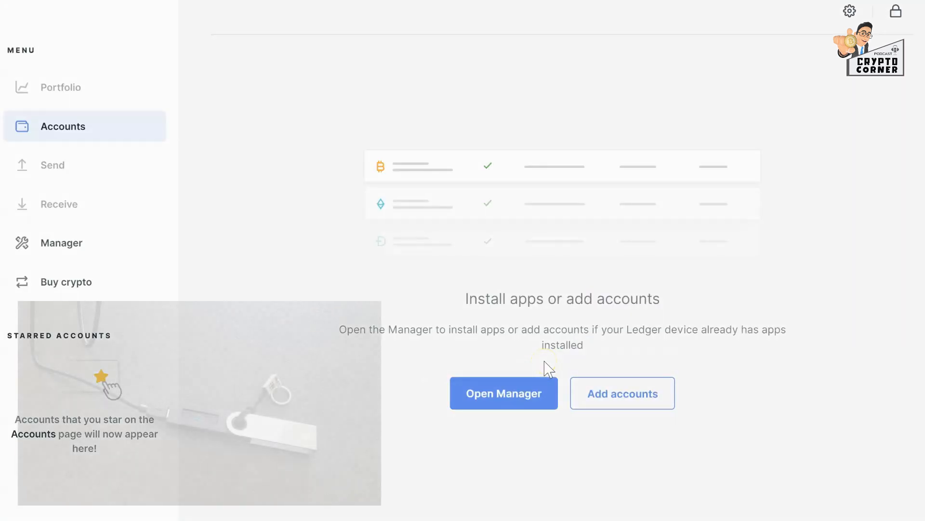
Open the Manager for the connected Ledger Nano S from the empty Accounts page
click(504, 393)
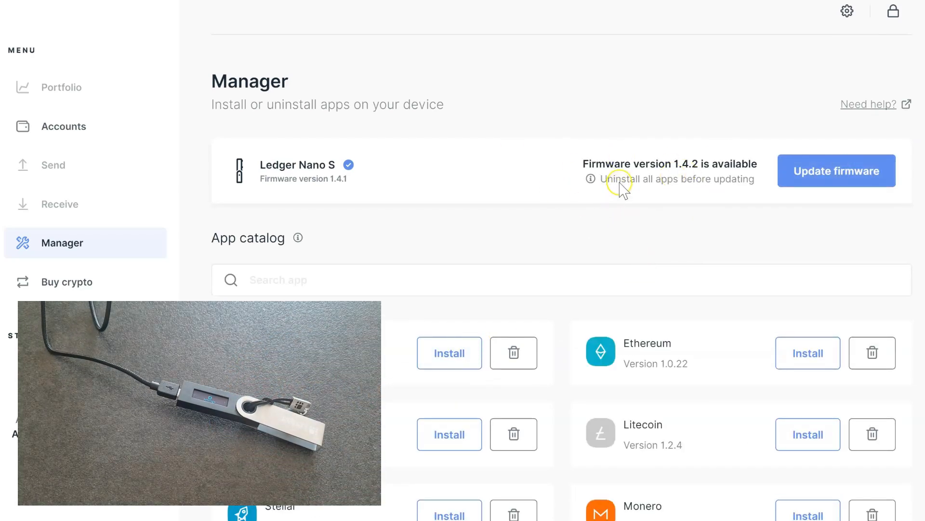
mouse_move(597, 177)
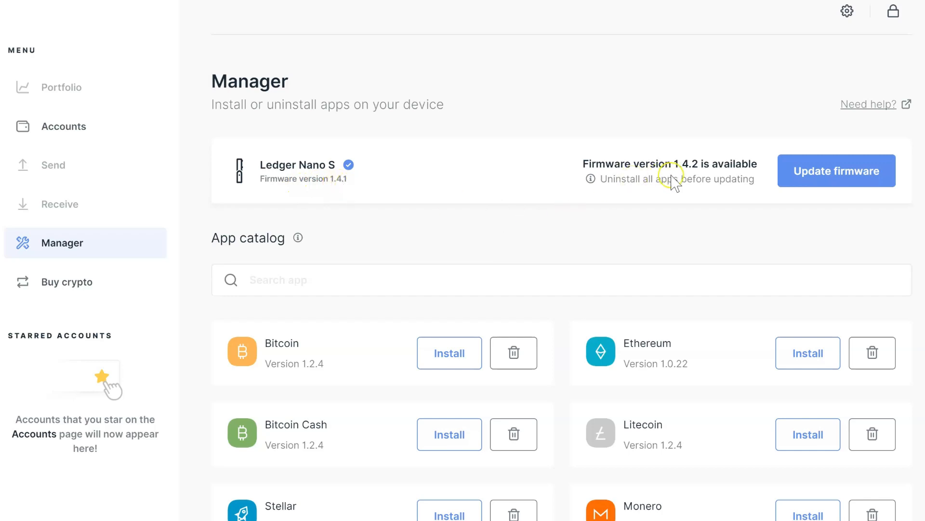
mouse_move(700, 174)
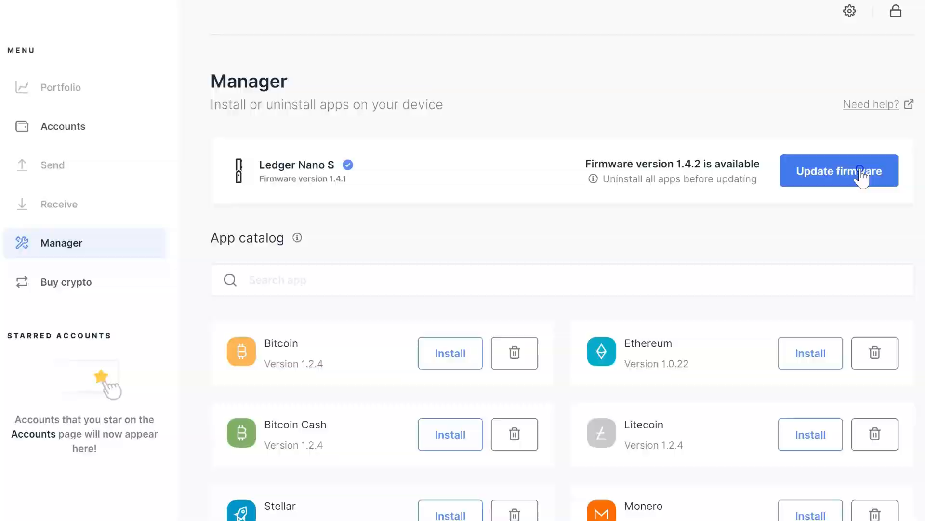
Start the firmware 1.4.2 update and confirm the recovery phrase is on hand
click(839, 170)
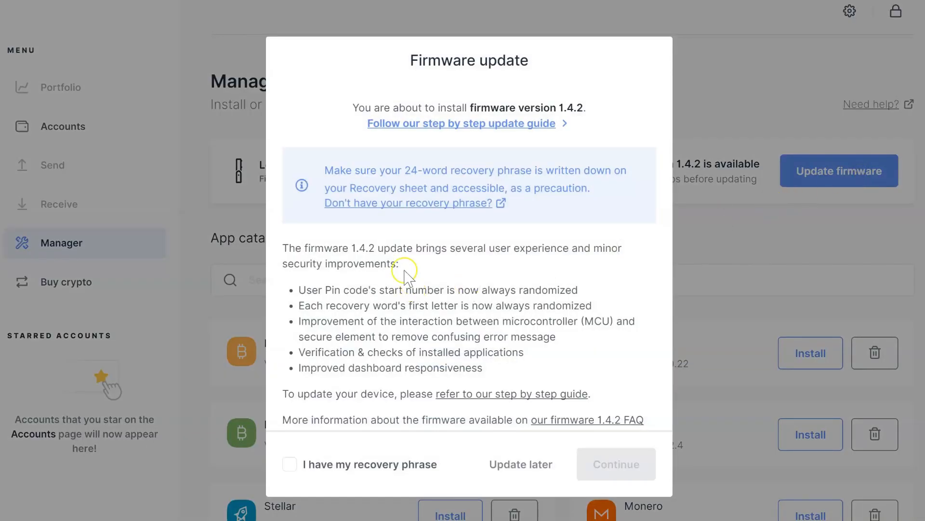
mouse_move(385, 468)
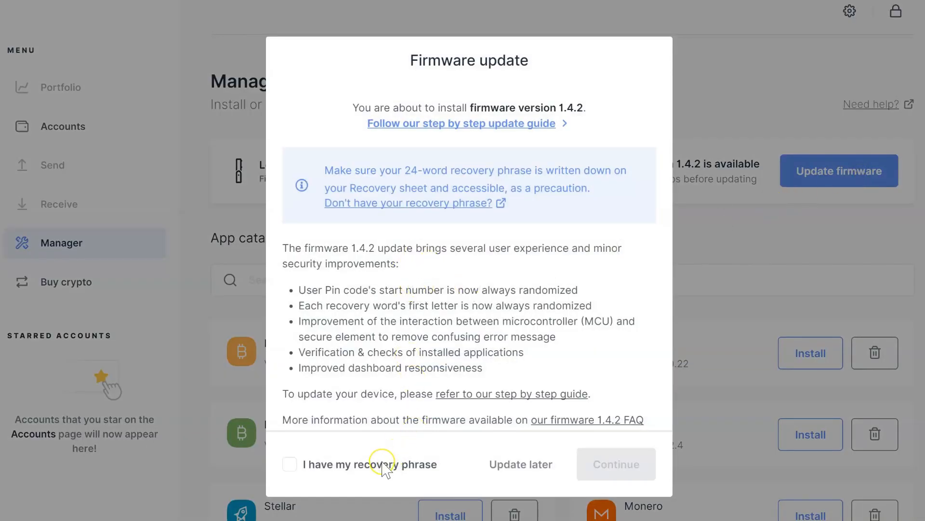
click(290, 463)
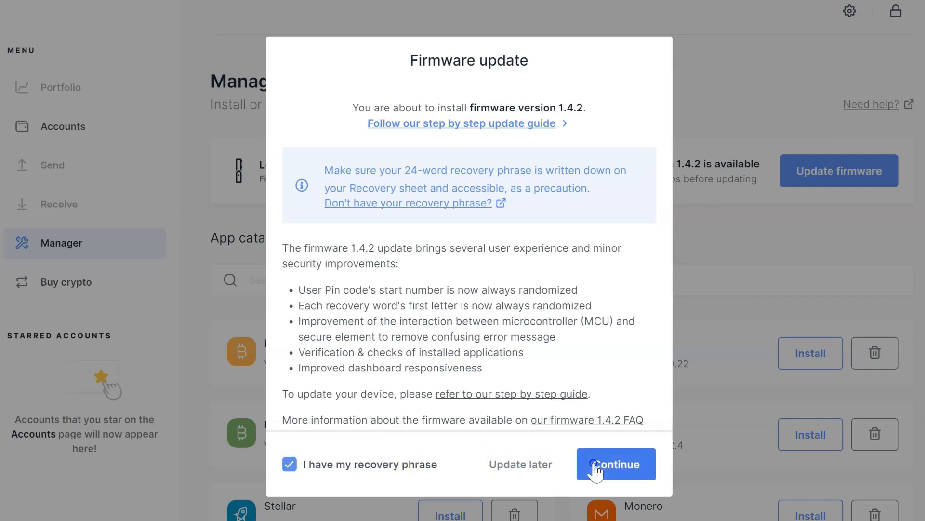
Continue past the 1.4.2 update notes to the 'Apps will be uninstalled' warning
click(616, 464)
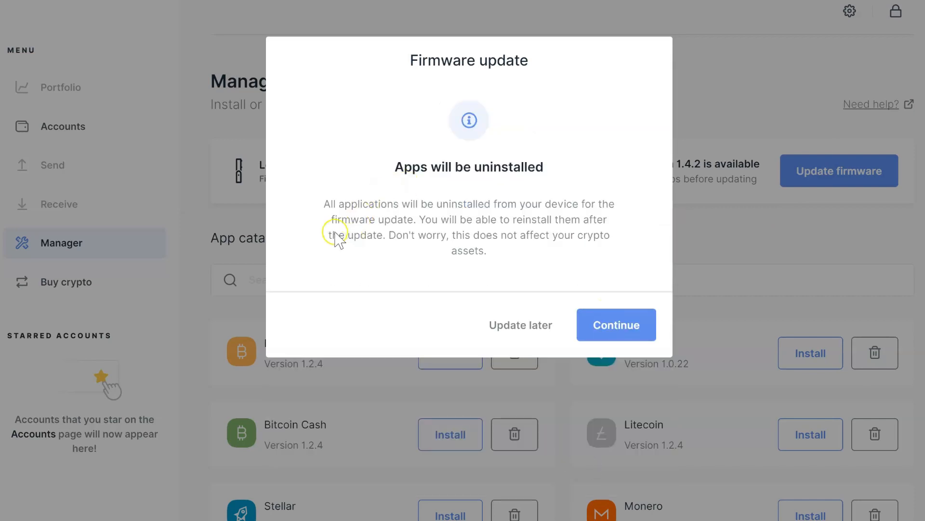
mouse_move(467, 211)
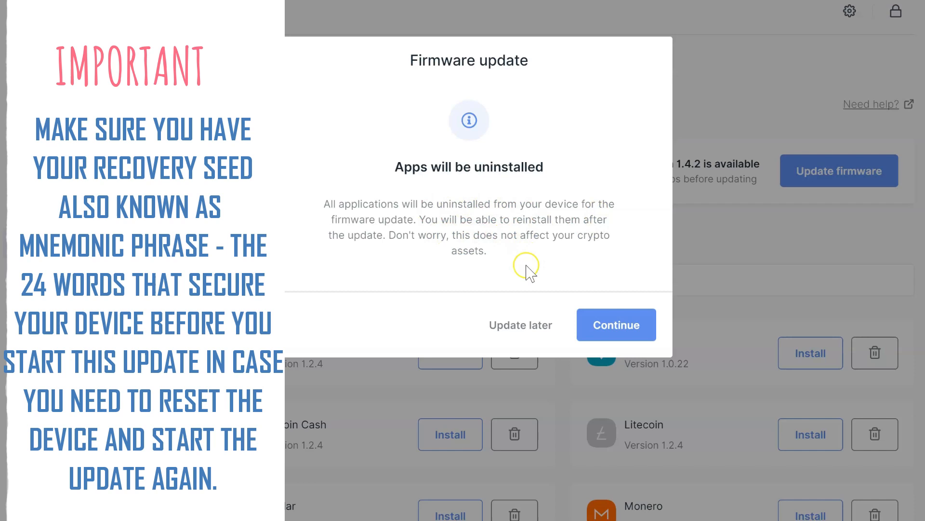
mouse_move(529, 282)
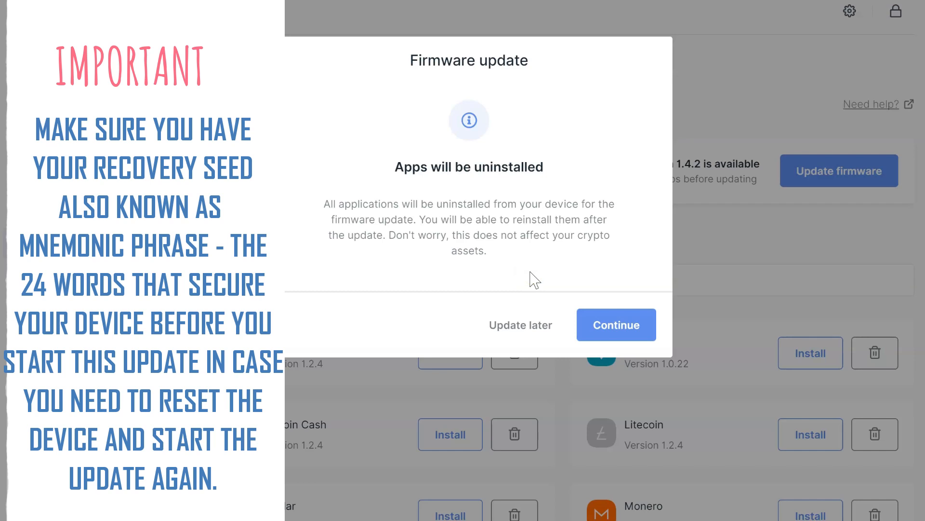
click(616, 324)
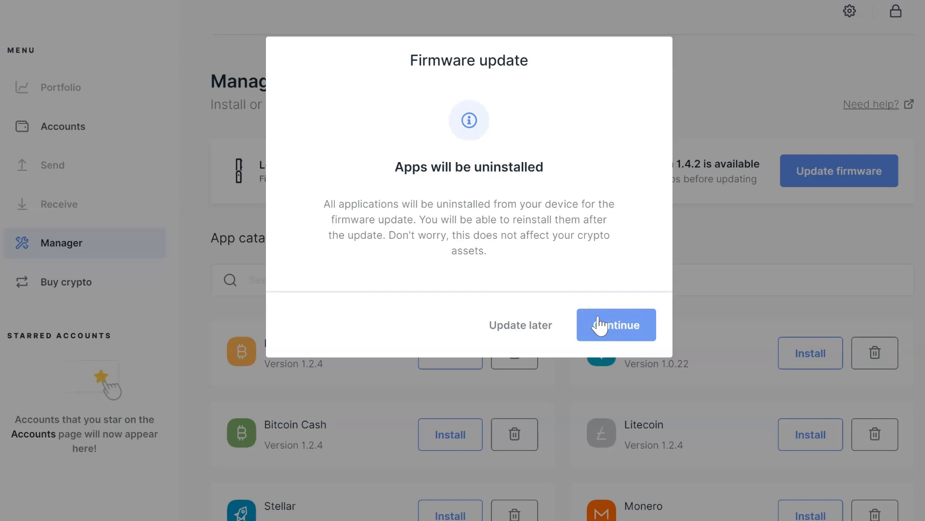
click(615, 324)
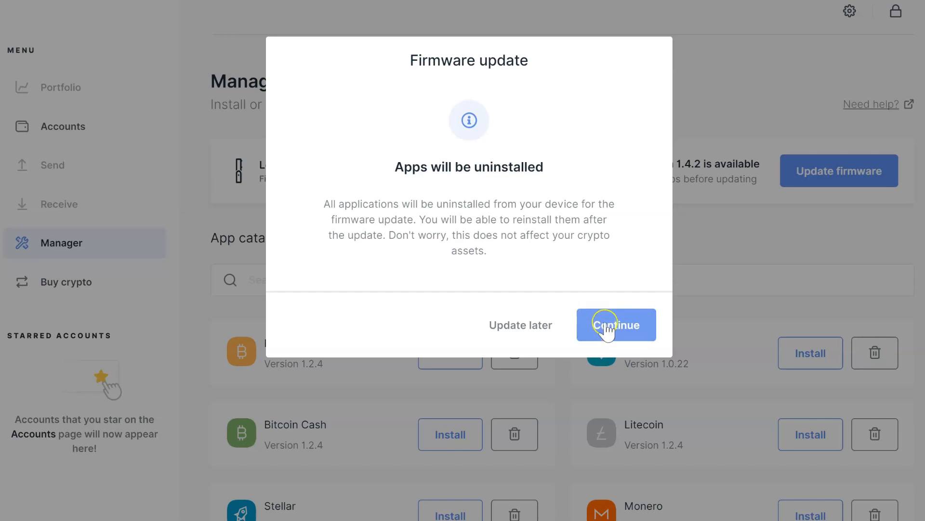
Accept the app-removal warning to proceed with the 1.4.2 update
click(616, 324)
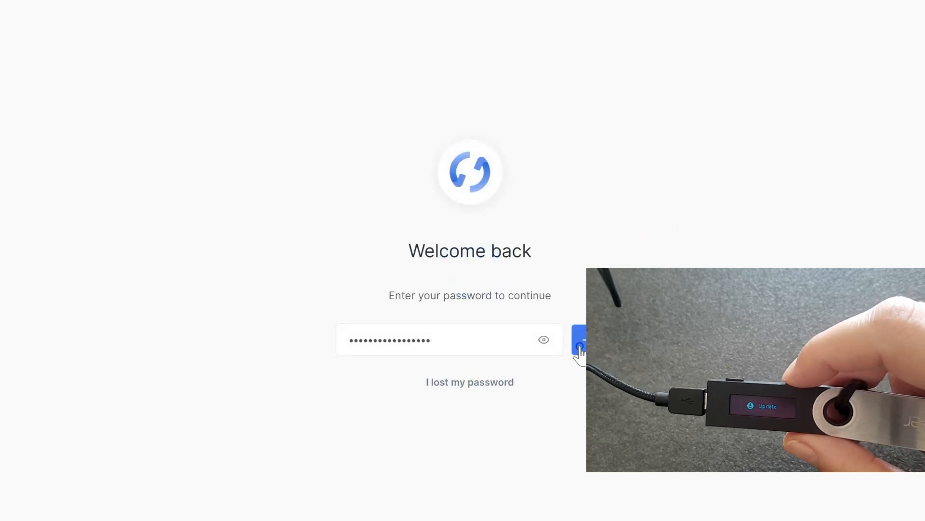
Unlock Ledger Live with the password and resume the firmware 1.4.2 installation
click(584, 339)
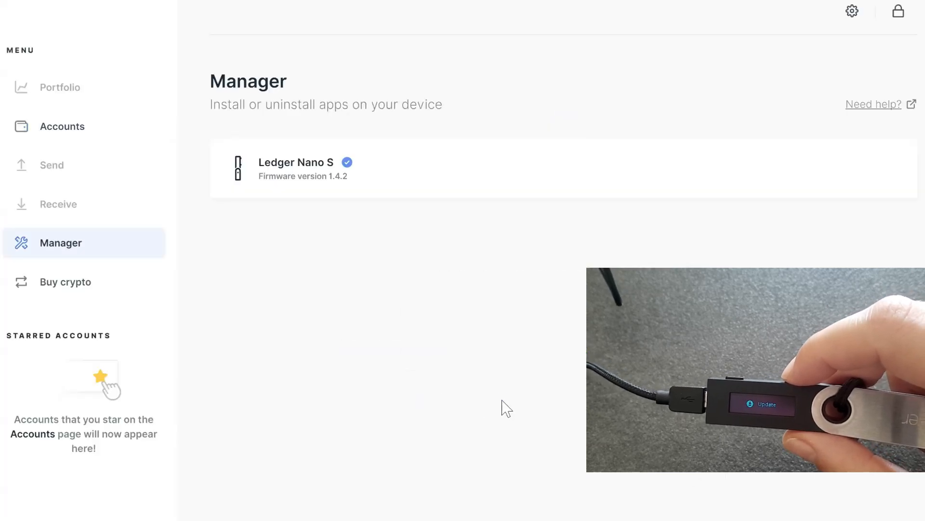
click(841, 171)
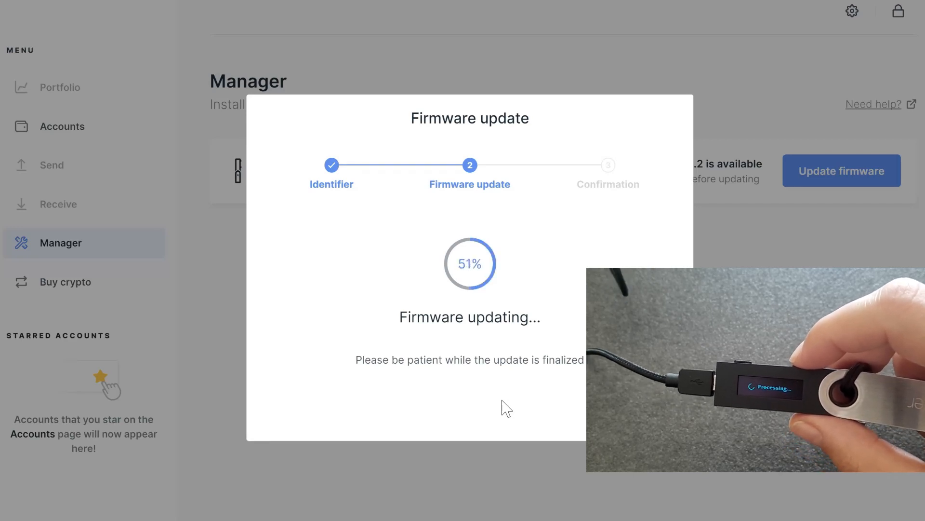
mouse_move(340, 257)
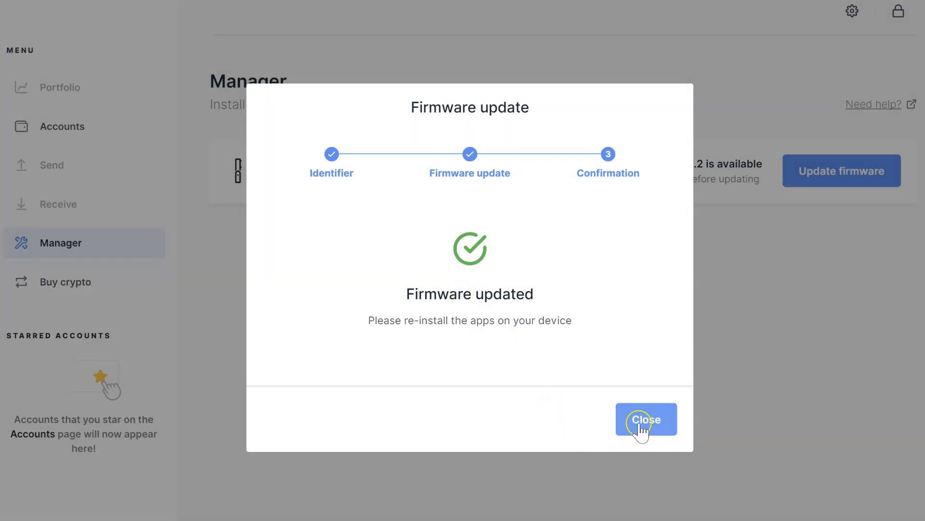
Close the Firmware updated dialog to see firmware 1.4.2 with 1.6.0 available
click(646, 420)
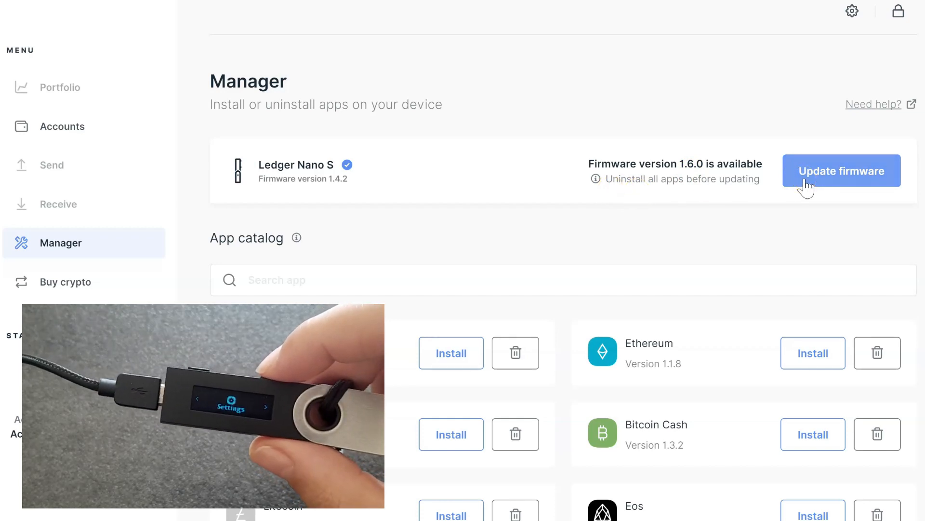
Start the firmware 1.6.0 update and continue past its release notes
click(840, 171)
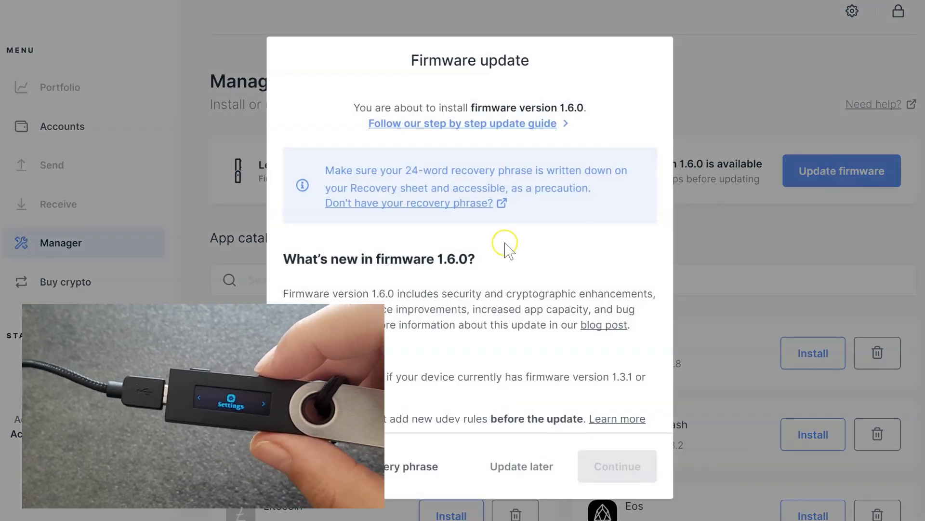
mouse_move(455, 466)
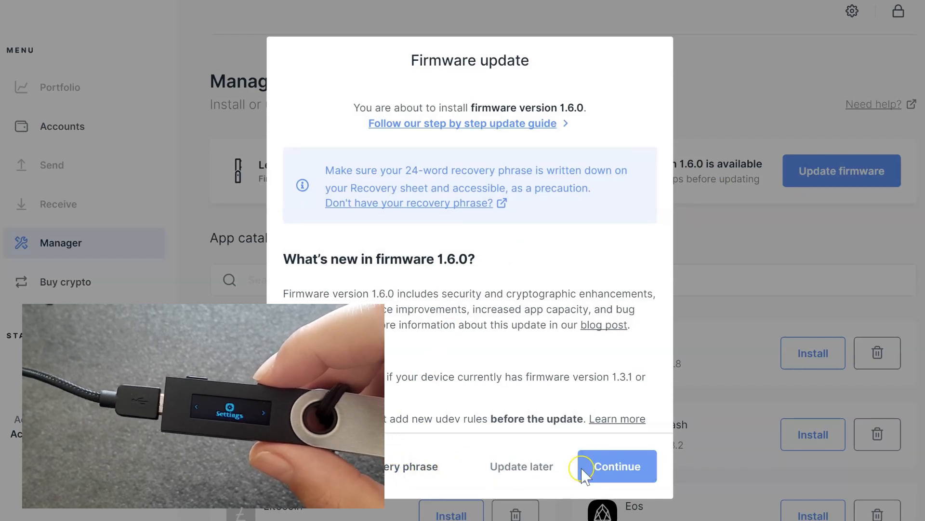
click(617, 465)
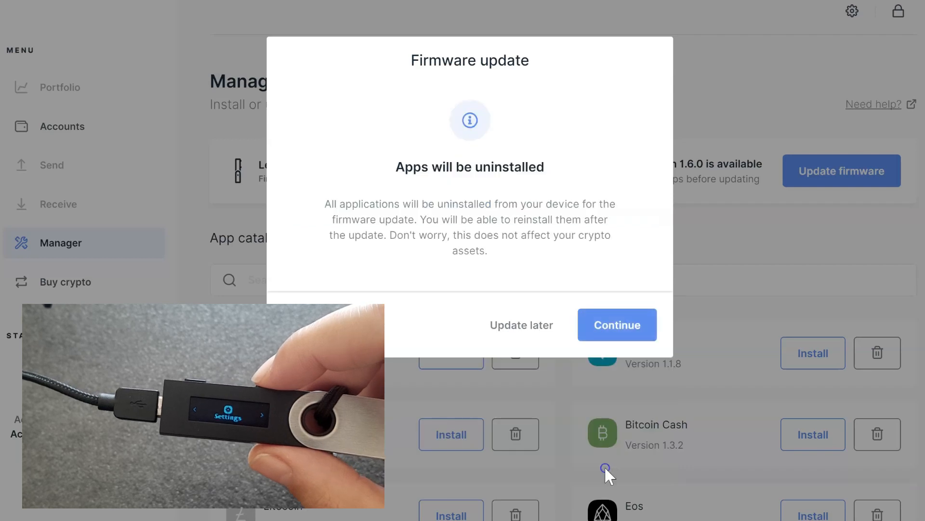
Accept app removal and run the firmware 1.6.0 update to completion
click(617, 324)
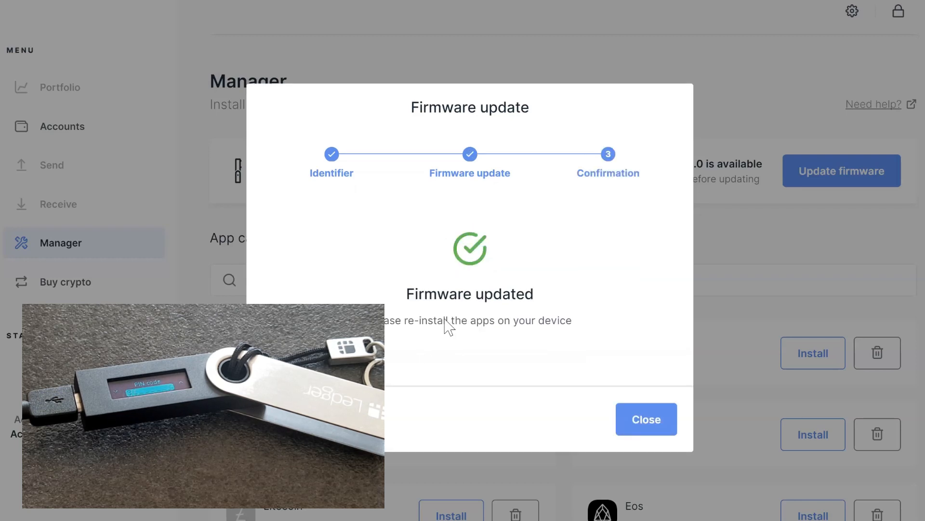
click(646, 419)
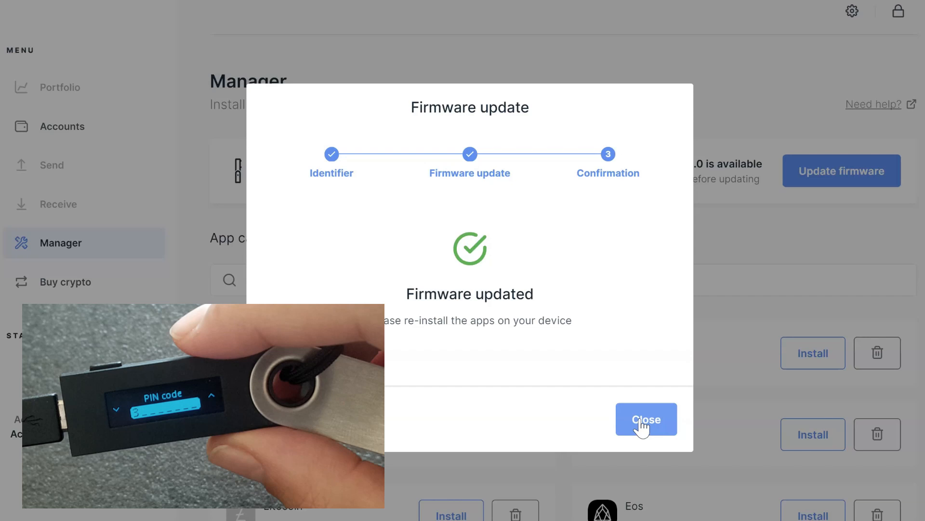
Close the 1.6.0 Firmware updated dialog to return to the Manager
click(646, 419)
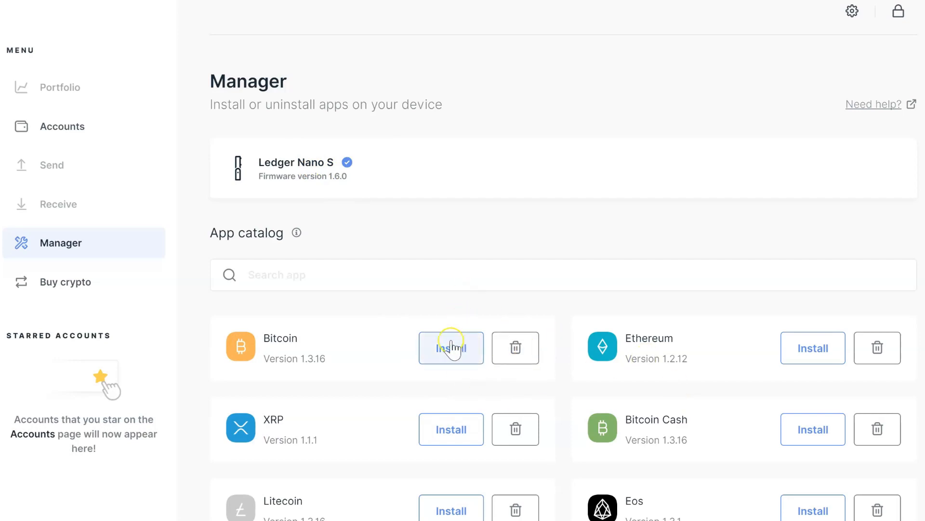
Install the Bitcoin app from the catalog and start adding a Bitcoin account
click(450, 348)
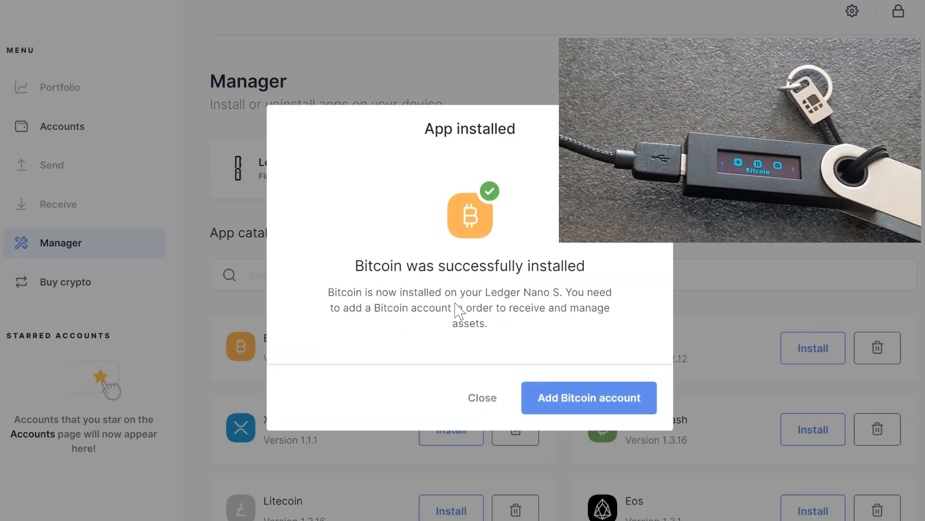
click(589, 397)
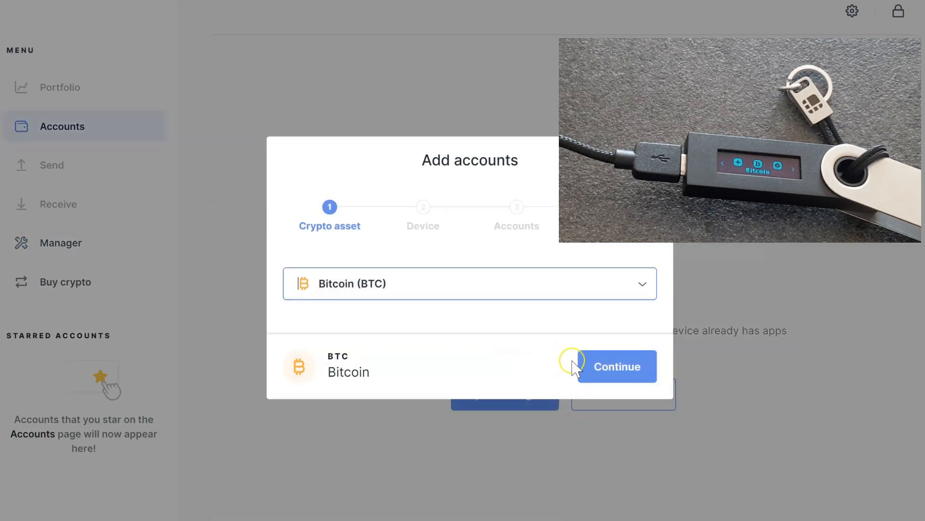
Choose Bitcoin (BTC) as the asset and continue once the device's Bitcoin app is open
click(617, 365)
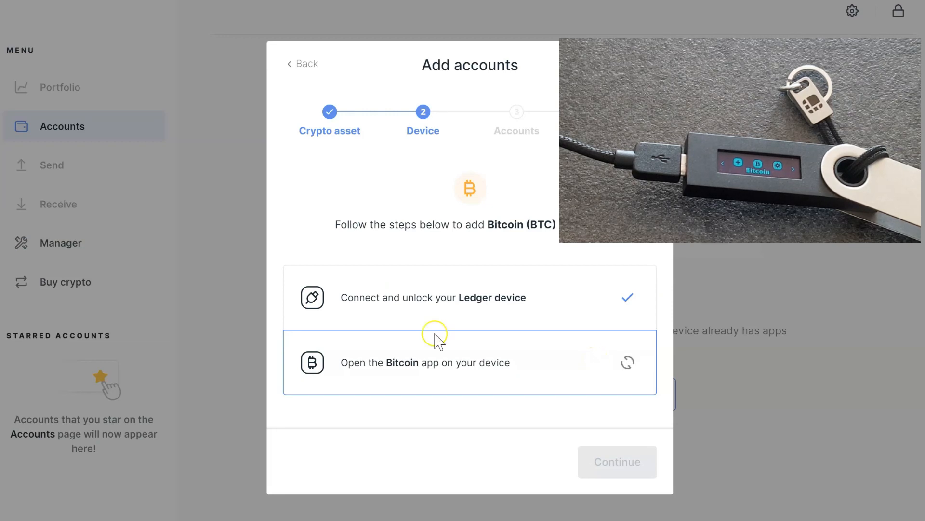
mouse_move(356, 214)
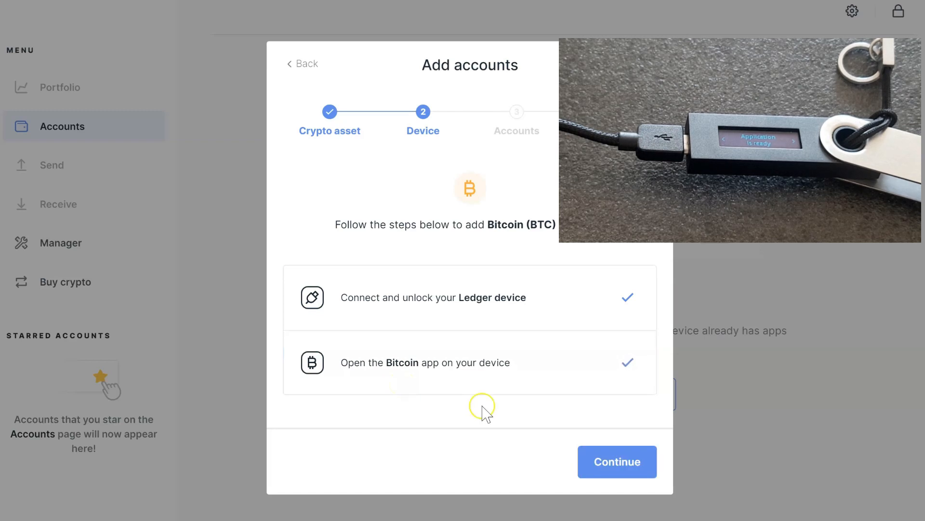
click(617, 462)
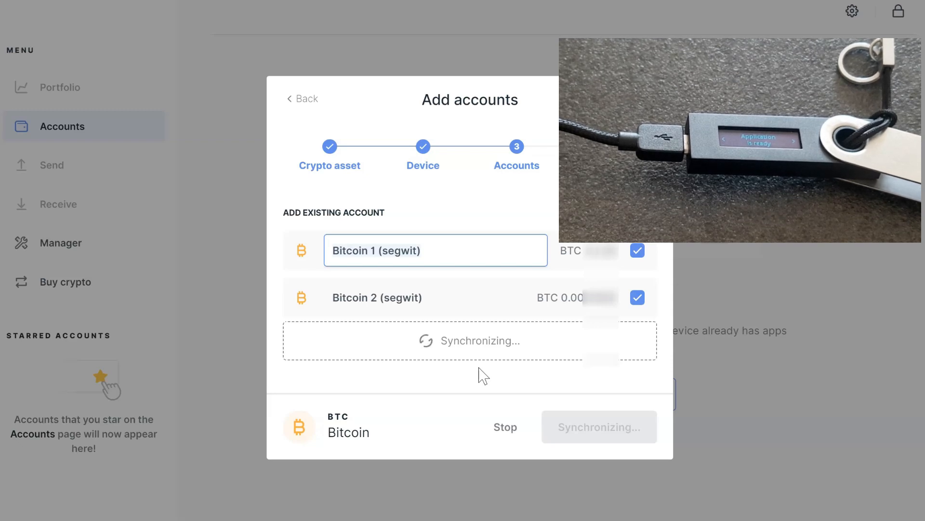
Add the checked existing segwit Bitcoin accounts and close the success dialog
click(389, 297)
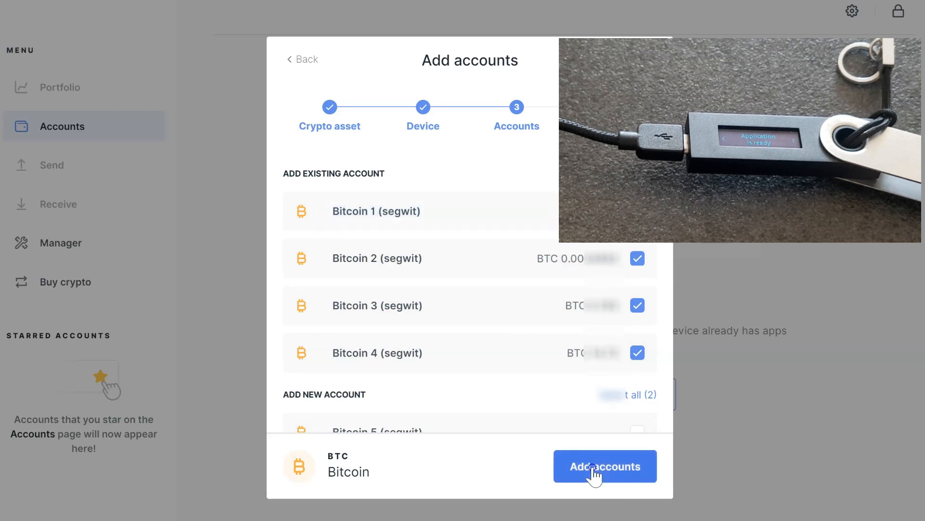
click(605, 465)
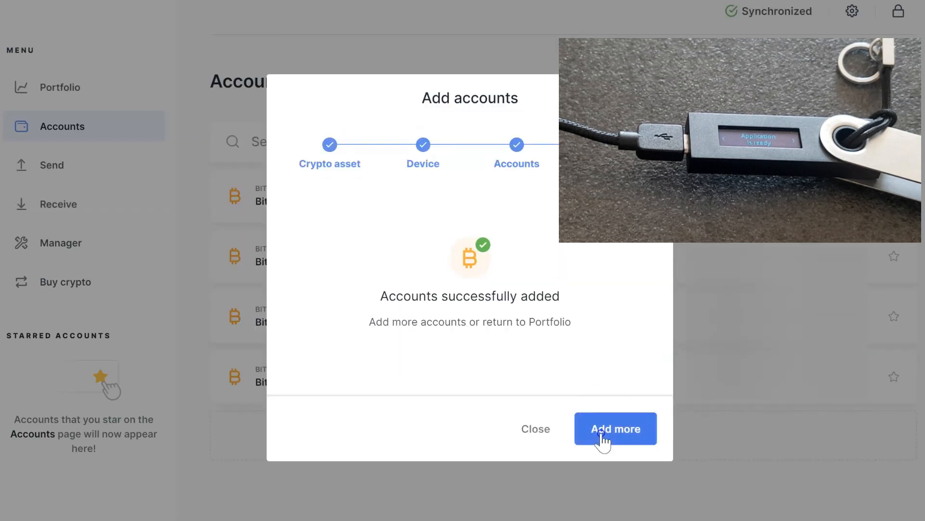
click(535, 428)
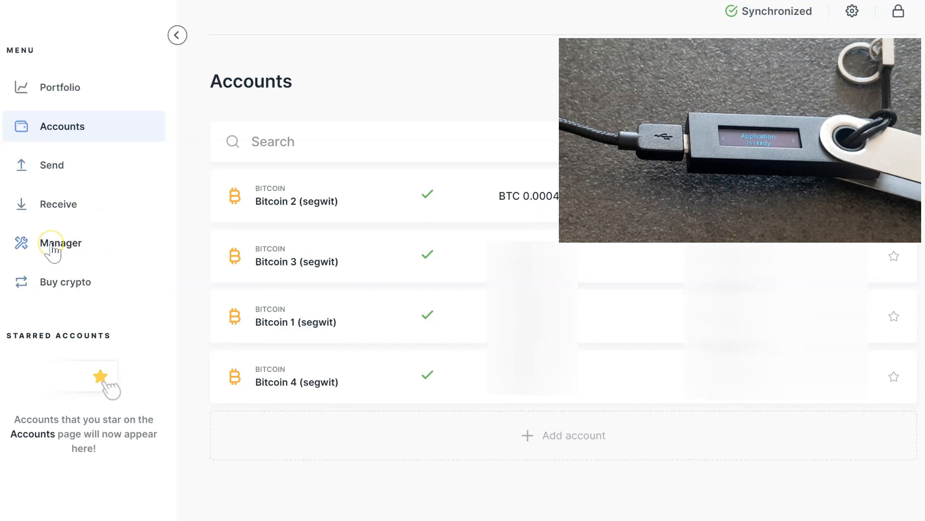
Open Manager from the left menu to load the Nano S app catalog
click(60, 242)
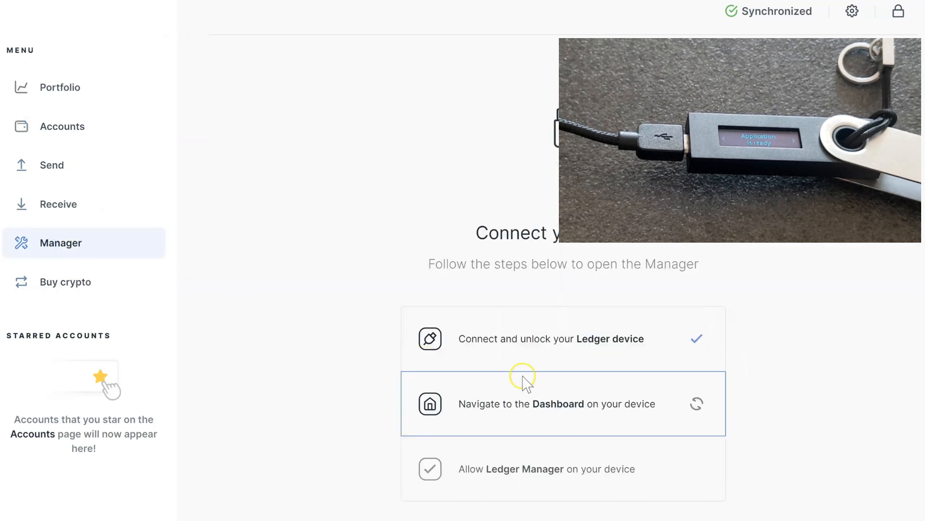
mouse_move(510, 446)
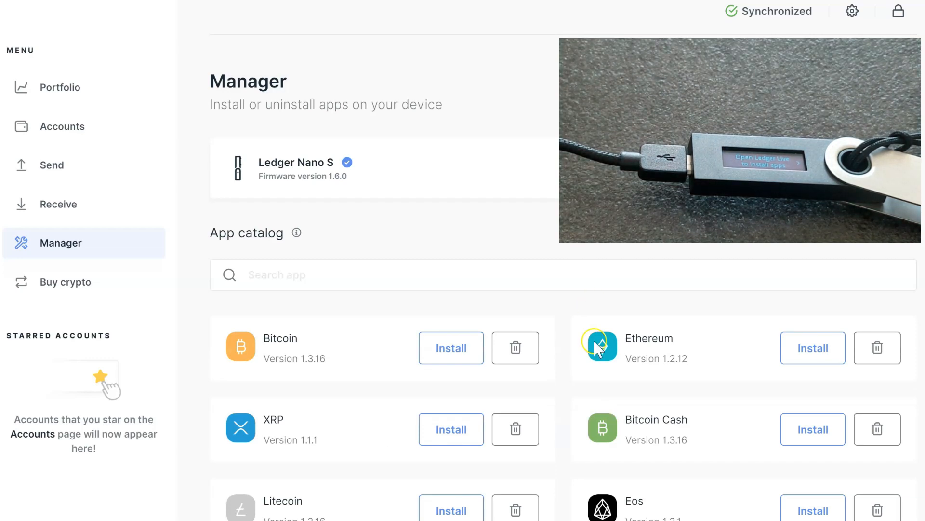
mouse_move(812, 348)
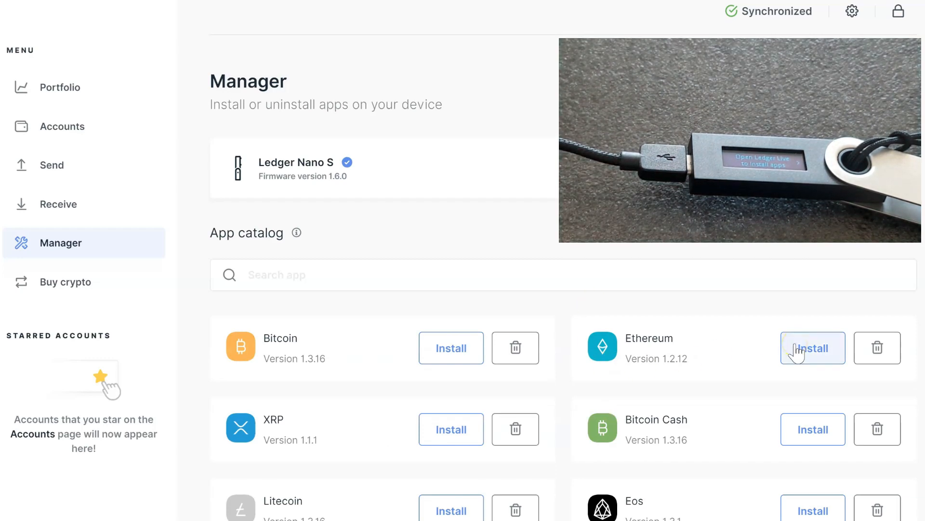
Install the Ethereum app on the Nano S and choose Add Ethereum account
click(812, 347)
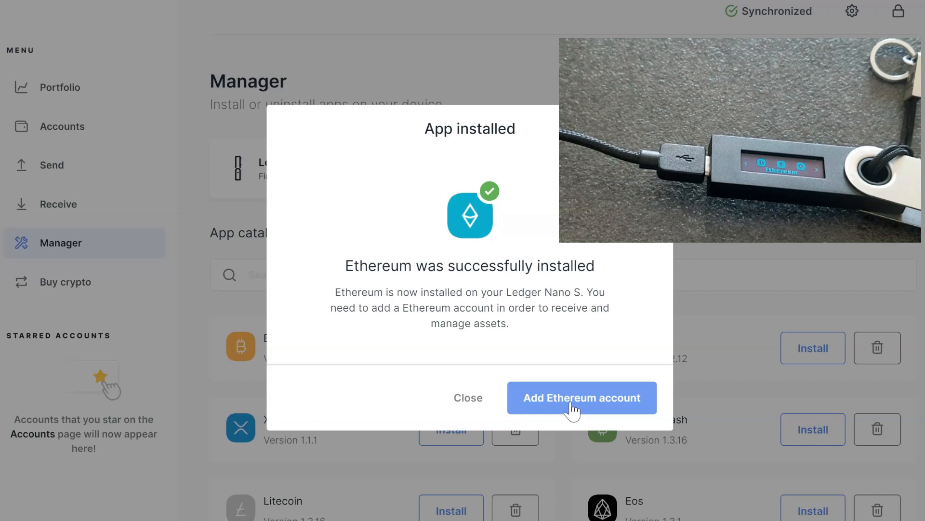
click(581, 397)
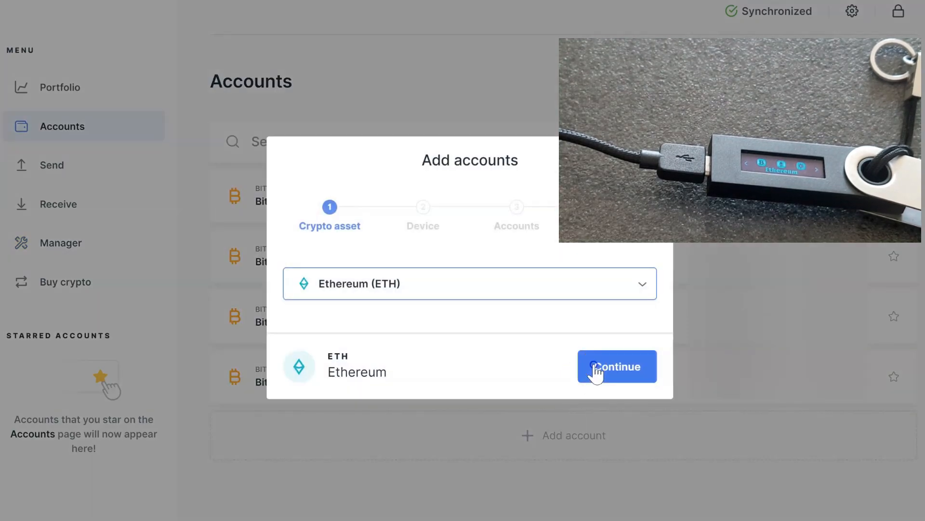
Continue with Ethereum (ETH) once the app is open, then add the Ethereum 1 (legacy) account
click(616, 365)
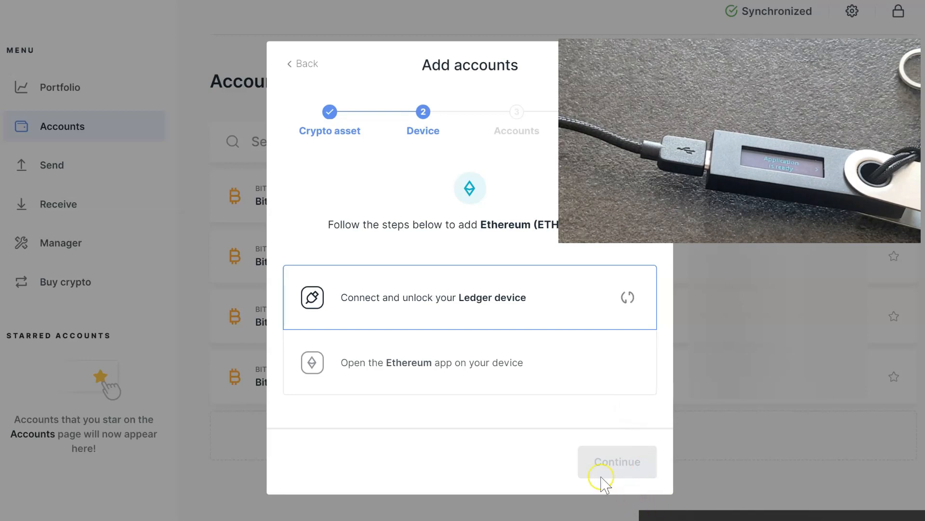
mouse_move(470, 382)
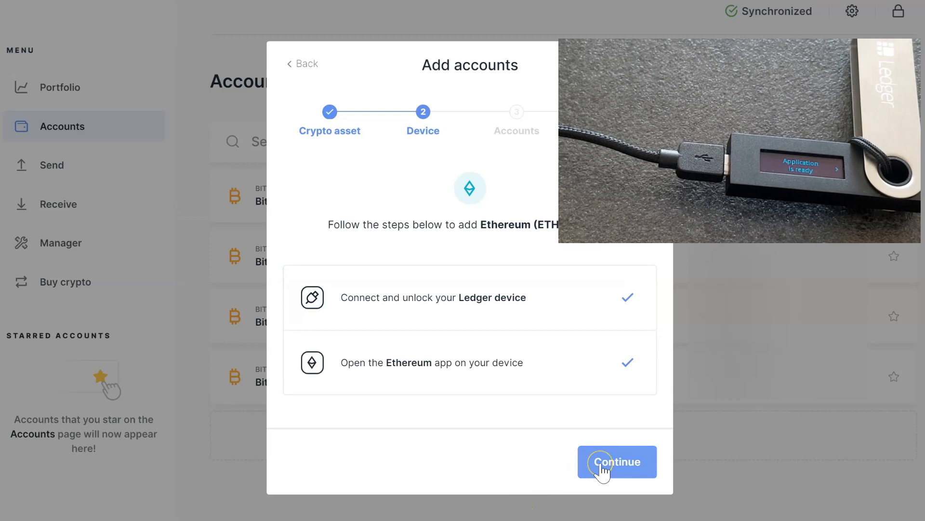
click(617, 462)
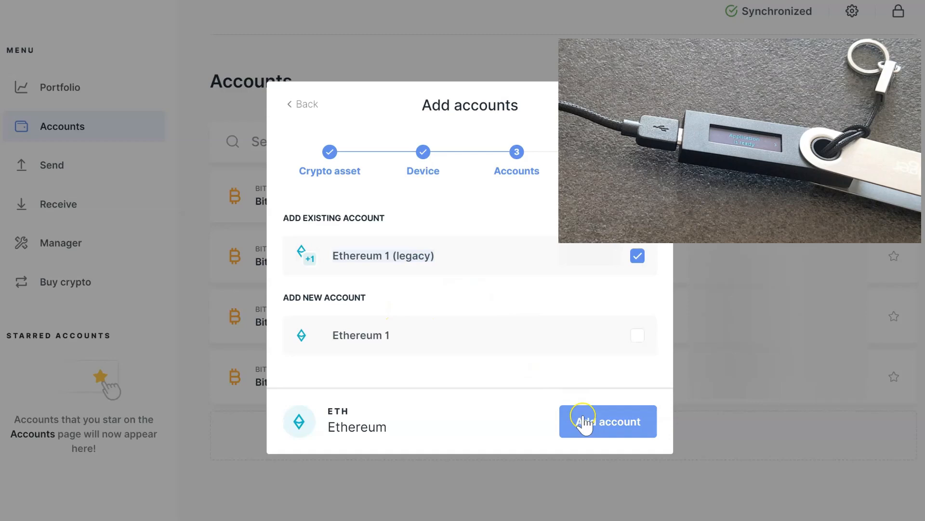
click(607, 421)
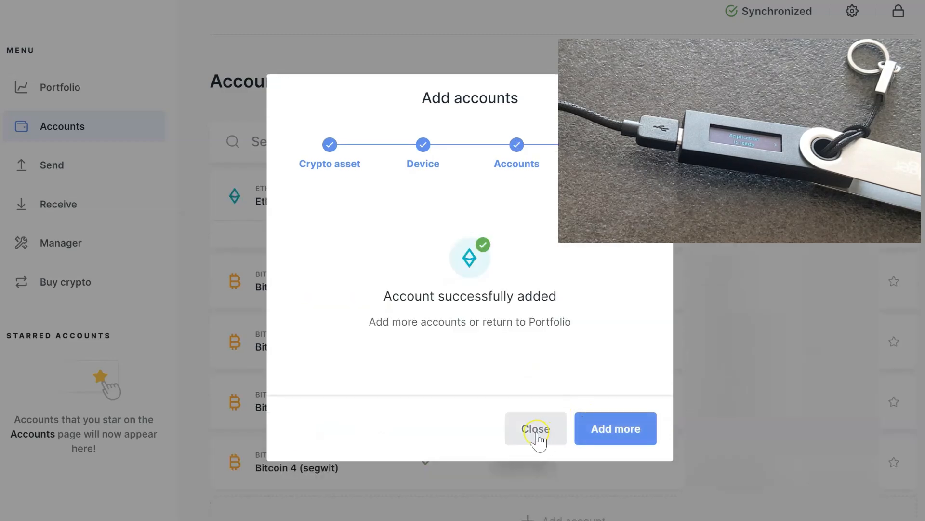
Close the success dialog and show the Livepeer token under Ethereum 1 (legacy)
click(534, 428)
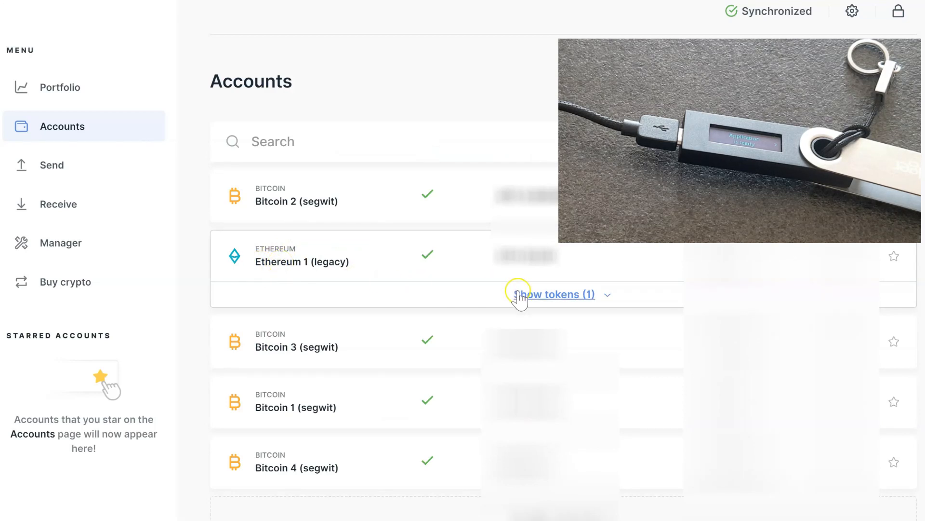
click(555, 294)
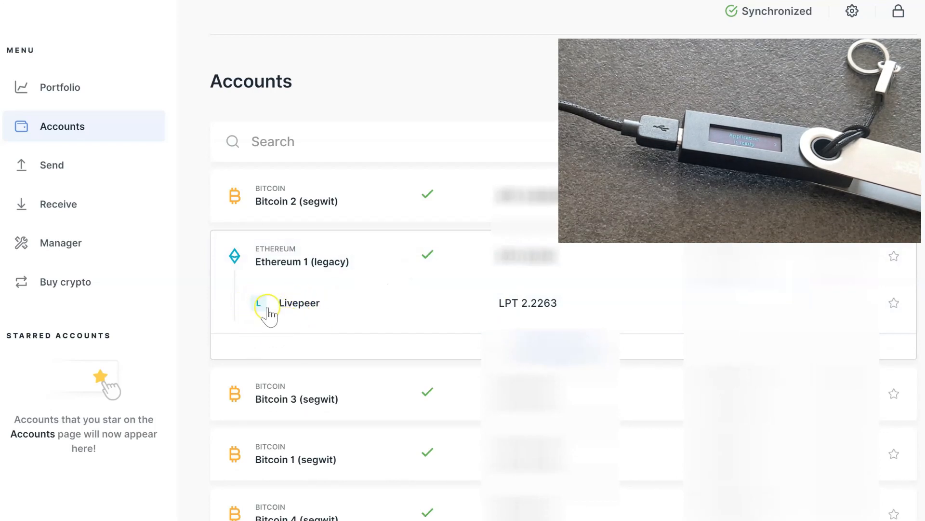
mouse_move(367, 318)
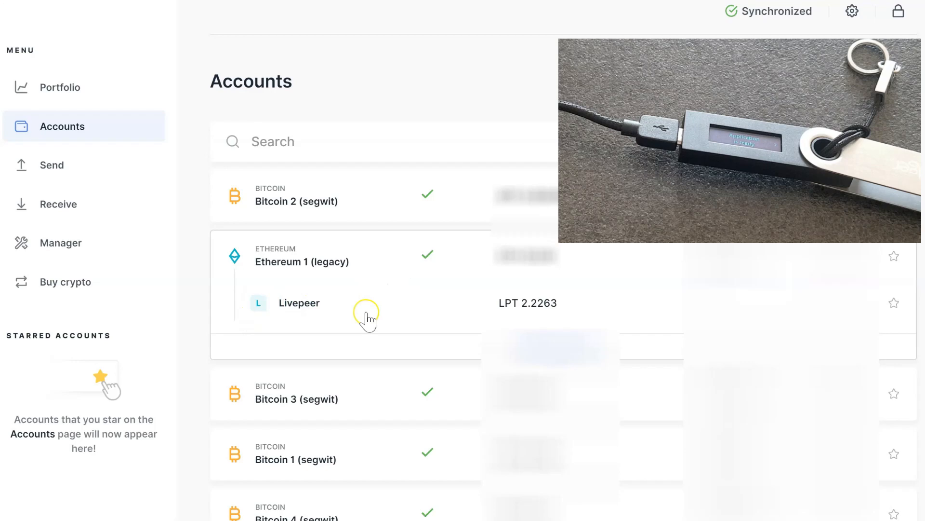
mouse_move(342, 290)
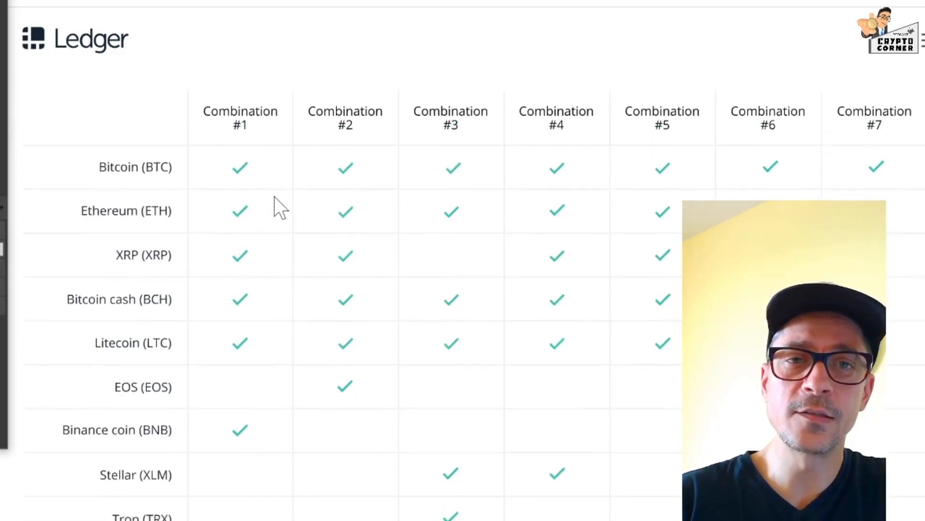
Scroll Ledger's combination table down to Dogecoin and the per-combination app counts
scroll(down, 3)
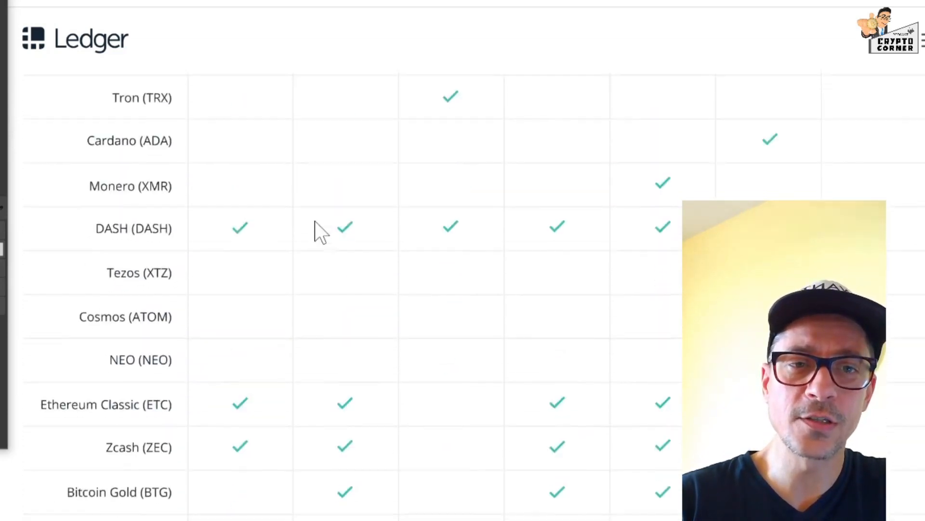
scroll(down, 3)
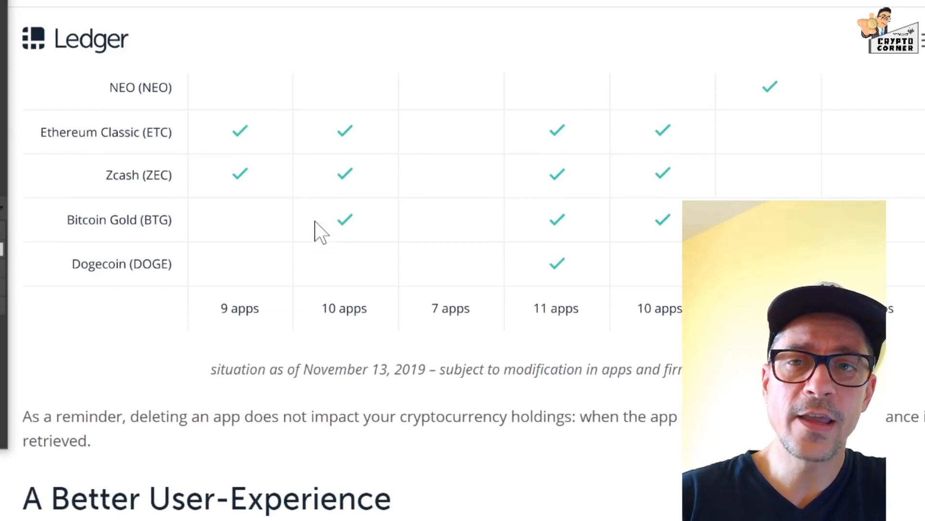
mouse_move(148, 307)
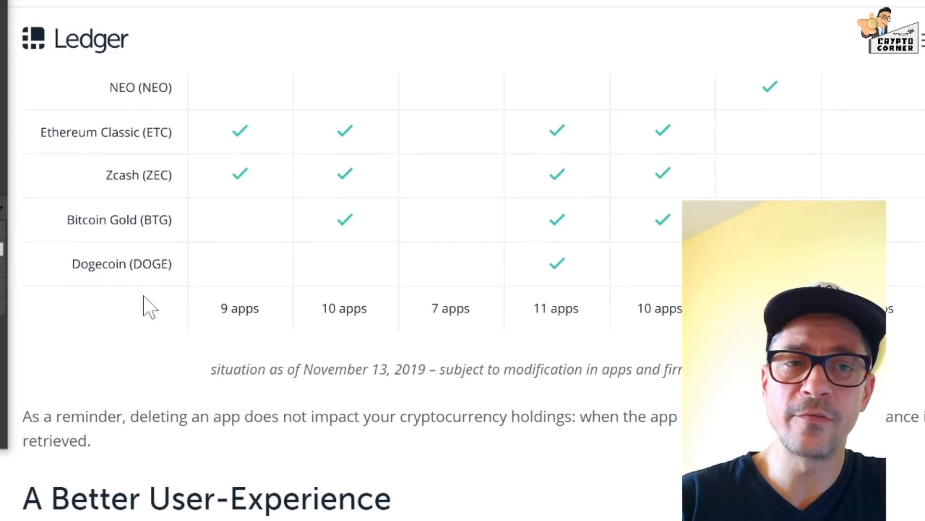
mouse_move(213, 329)
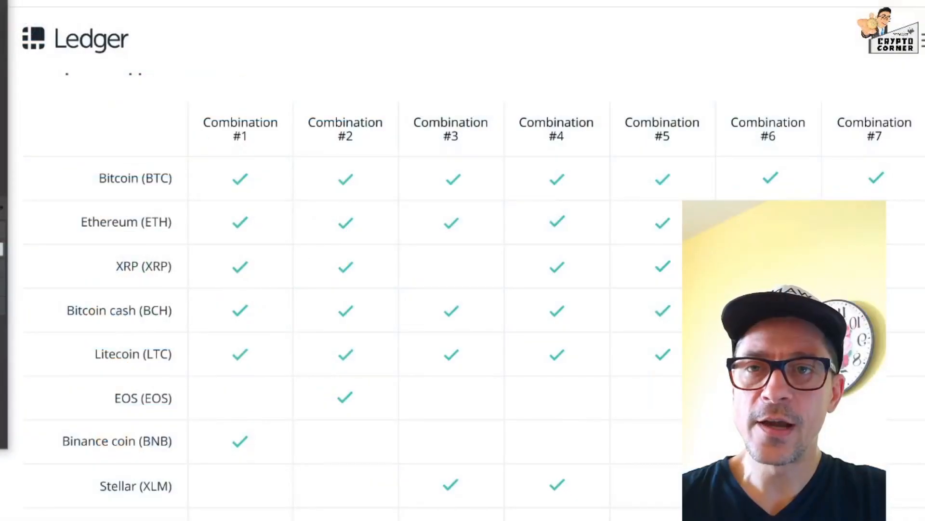
scroll(down, 3)
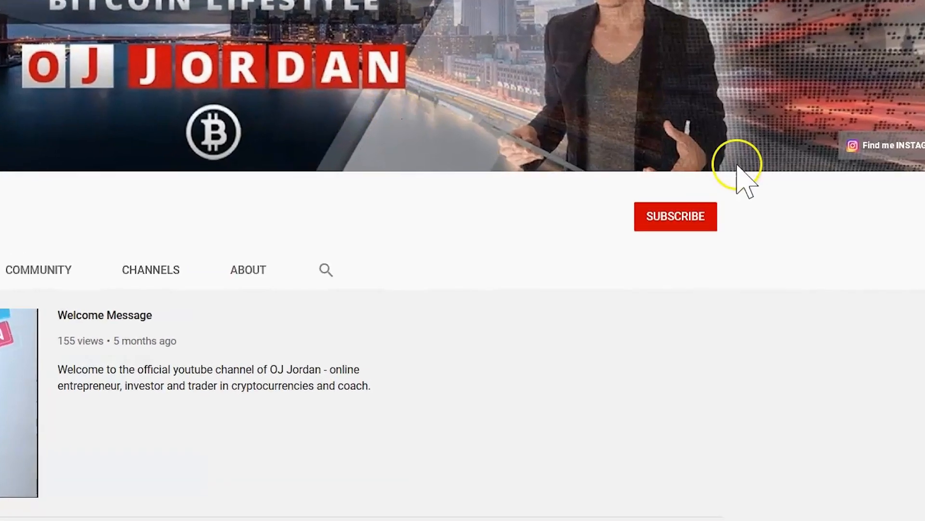
Subscribe to the crypto channel with bell notifications set to All
click(675, 216)
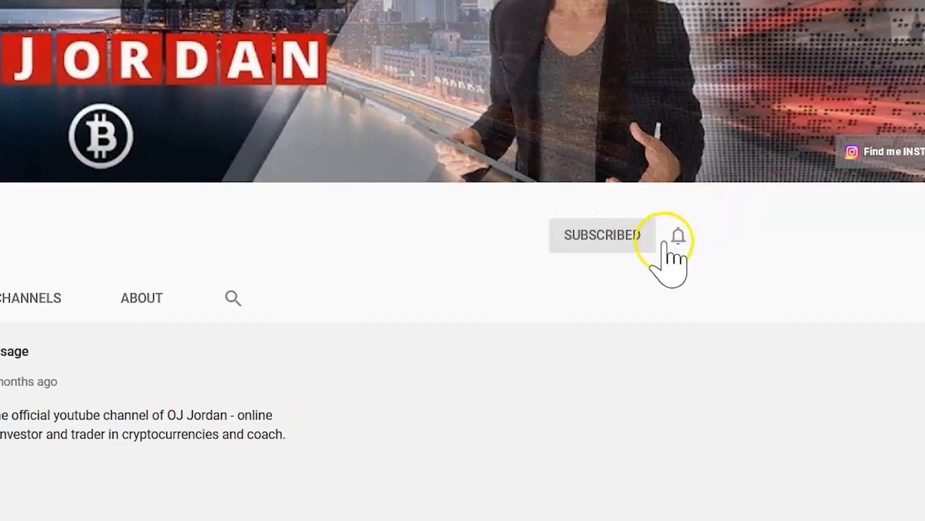
click(678, 235)
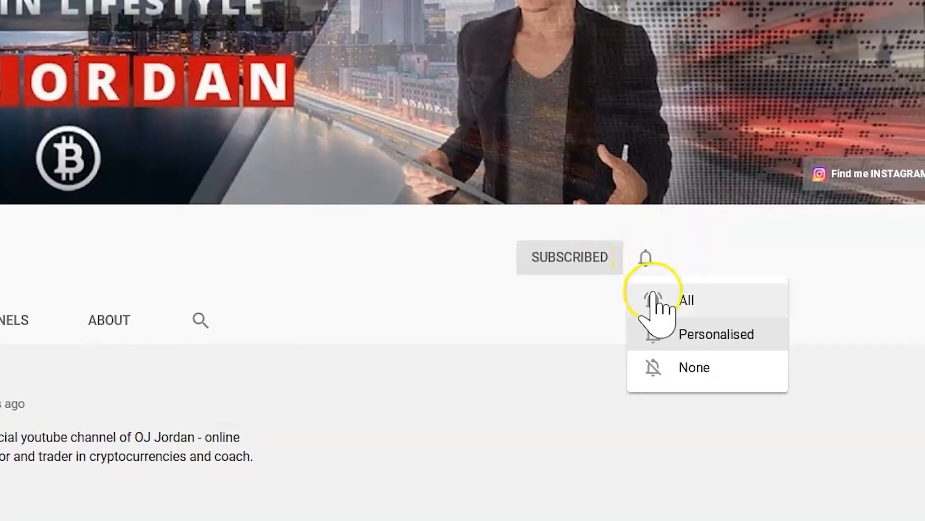
click(684, 300)
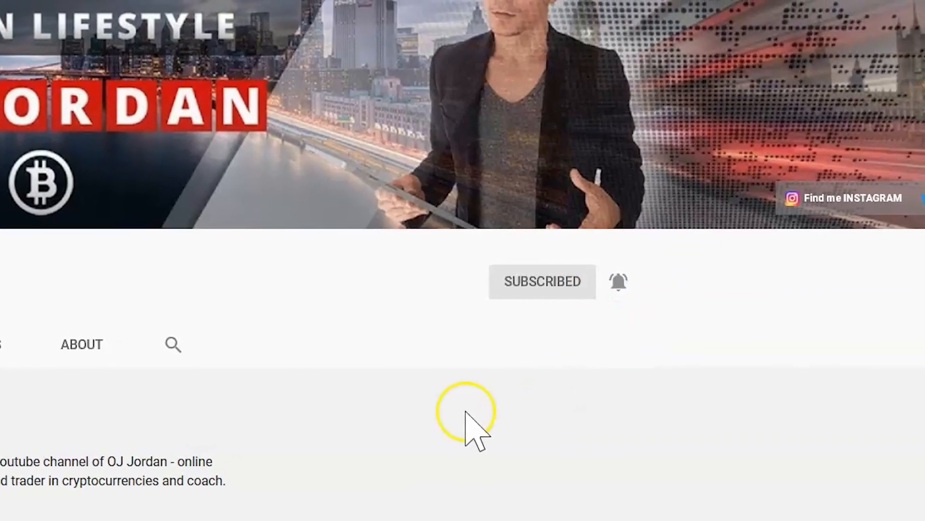